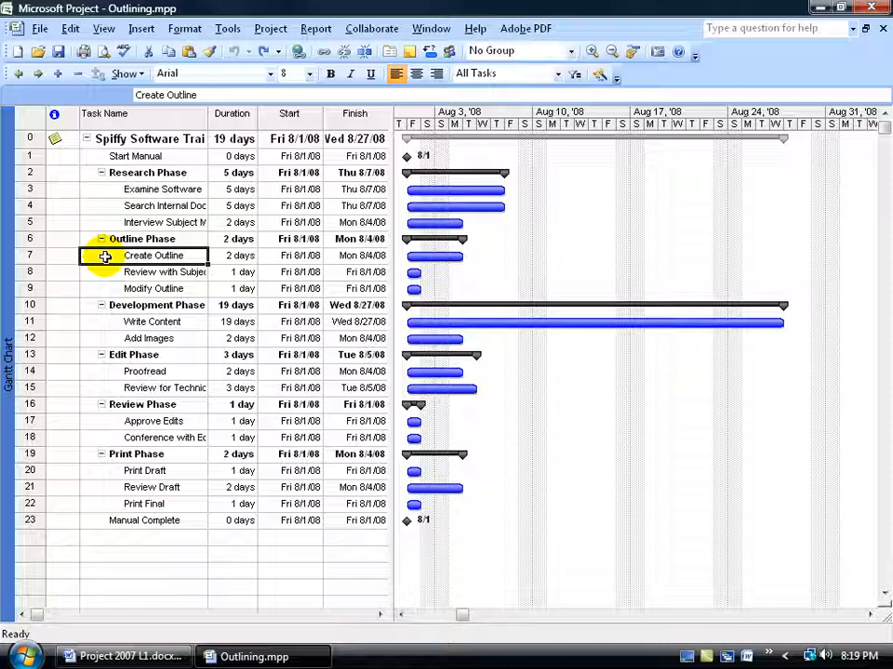
mouse_move(93, 251)
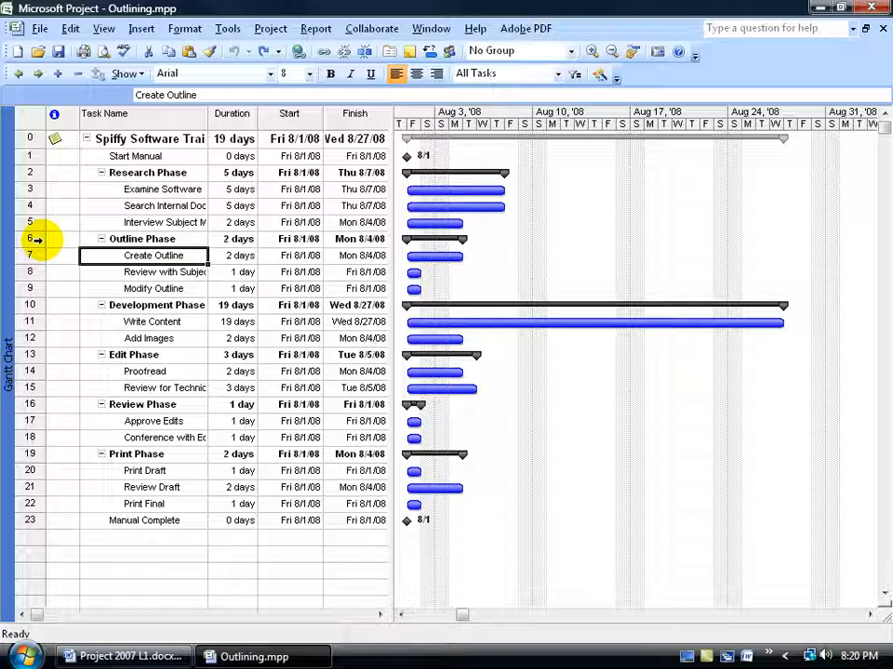
mouse_move(69, 196)
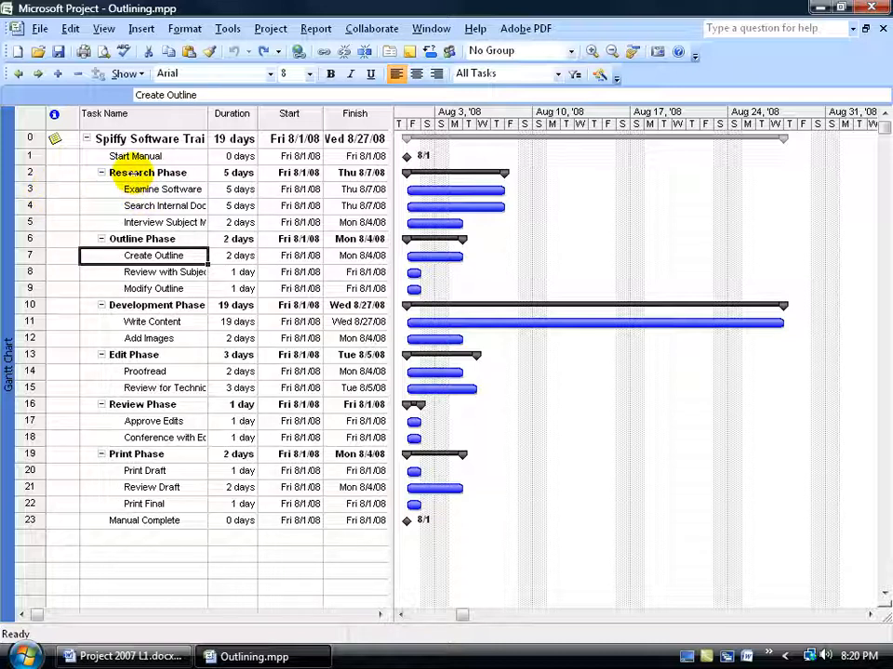
mouse_move(163, 205)
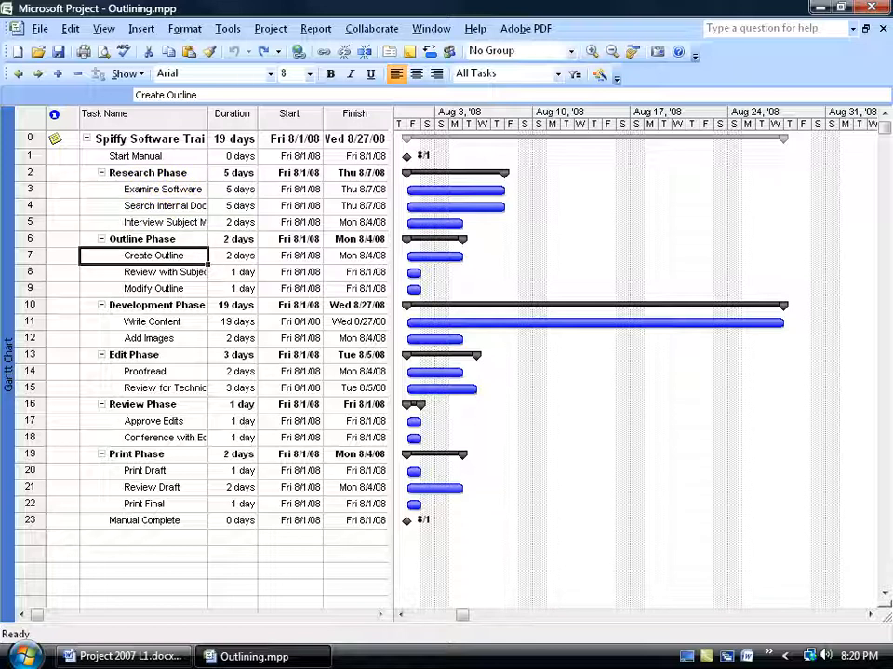
Step: Switch on Show outline number in the Options dialog's View settings
left_click(227, 28)
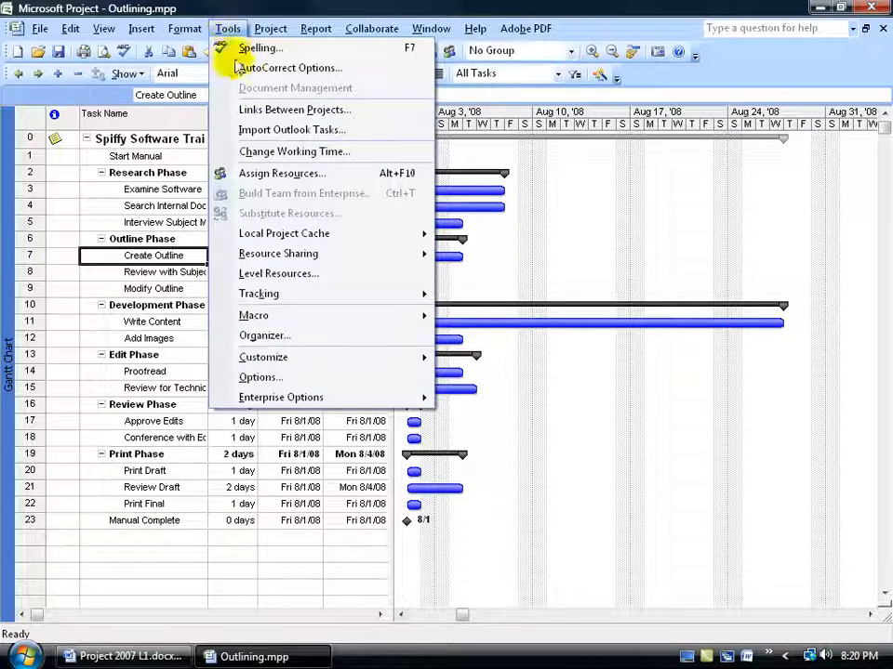
left_click(260, 376)
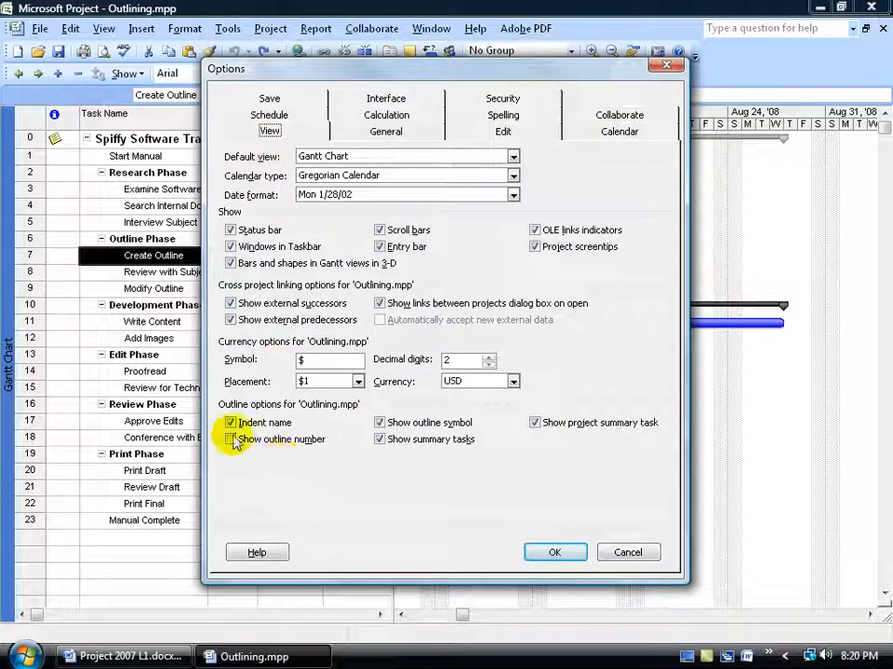
left_click(230, 438)
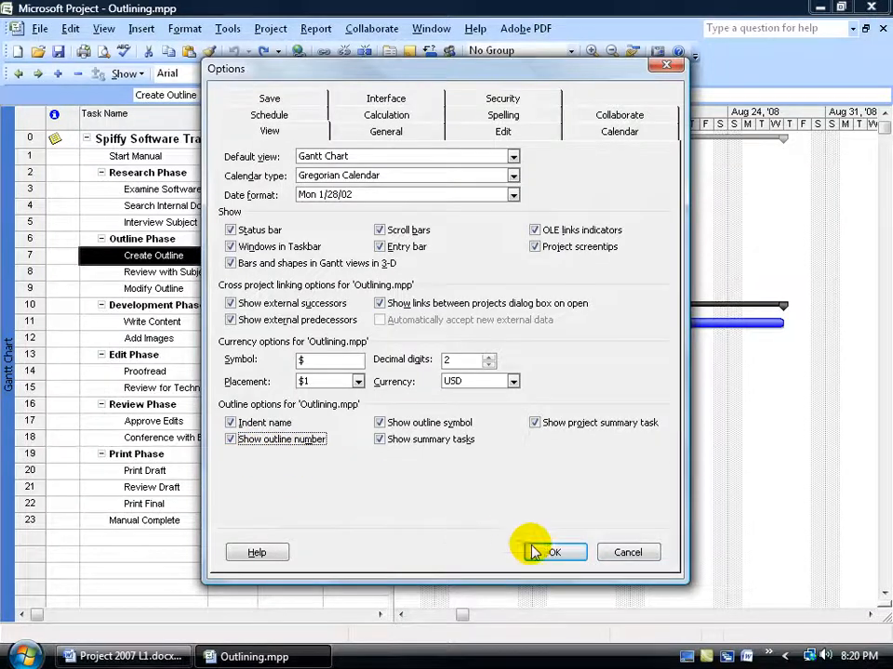
Step: Apply the options so every task name shows its outline number, e.g. 2.1 Examine Software
left_click(554, 552)
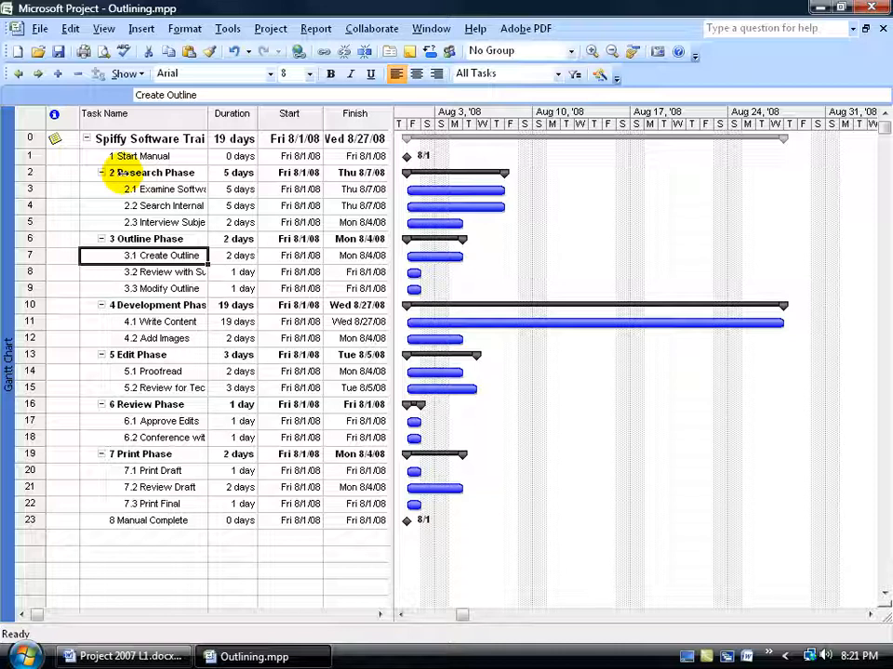
mouse_move(78, 162)
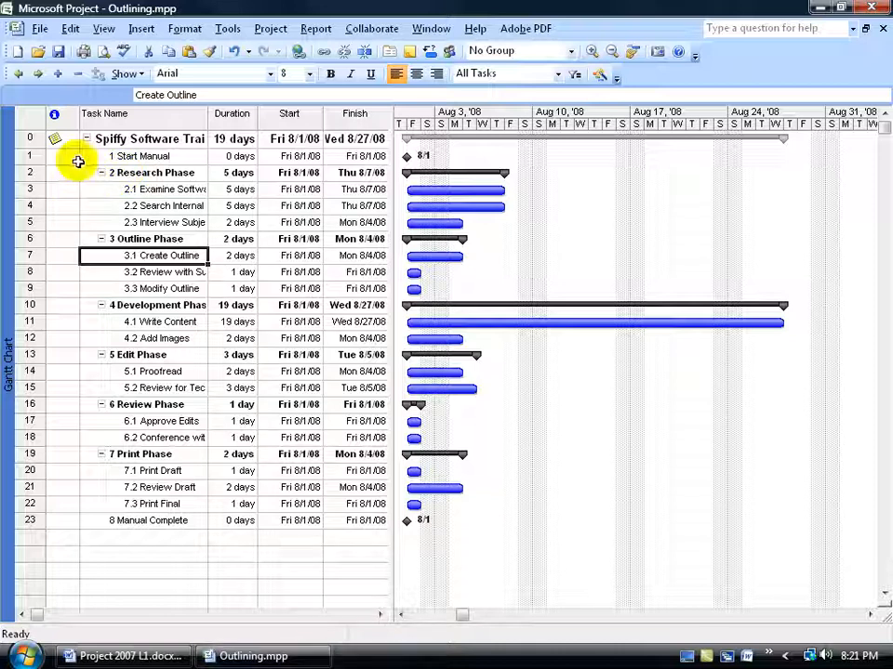
mouse_move(102, 183)
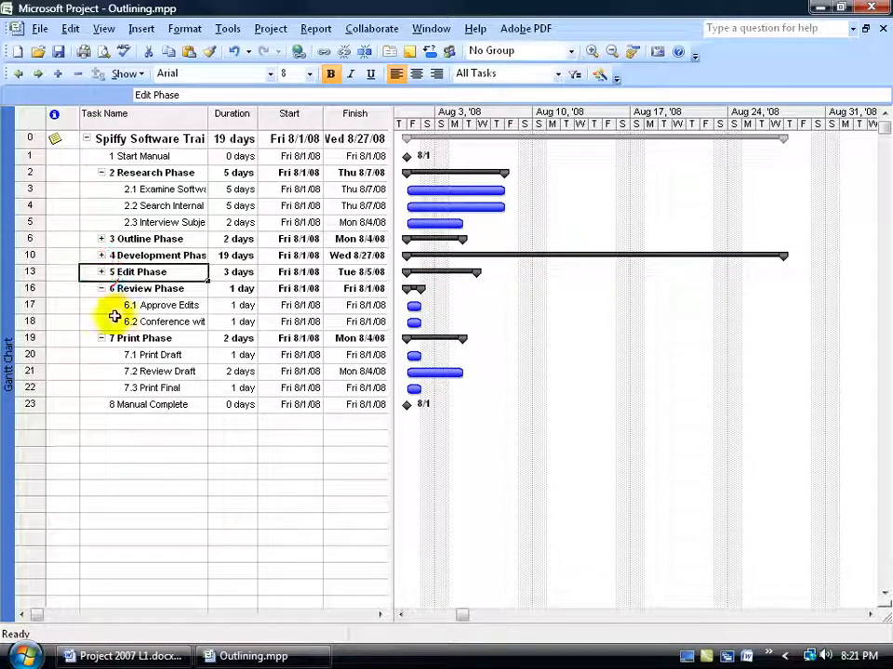
Step: Select the top-level project summary task after collapsing the phases
left_click(86, 138)
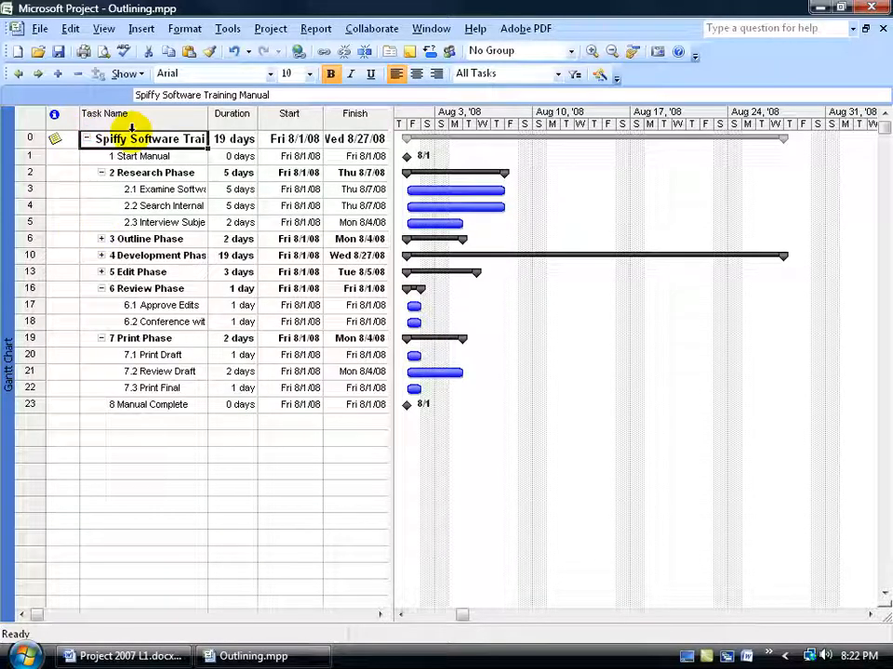
Step: Show all subtasks, then restrict the task list to outline level 1 only
left_click(127, 74)
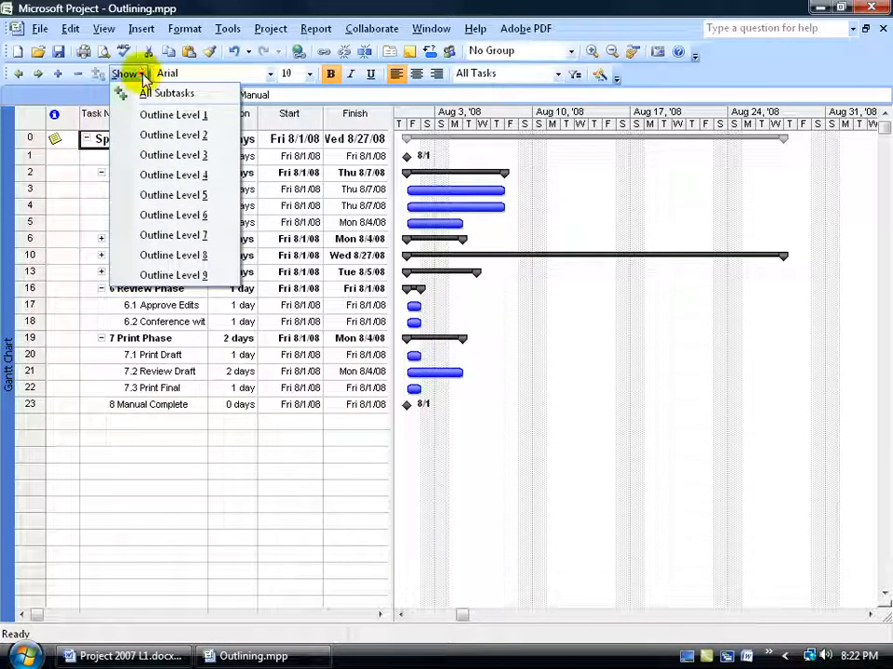
left_click(166, 93)
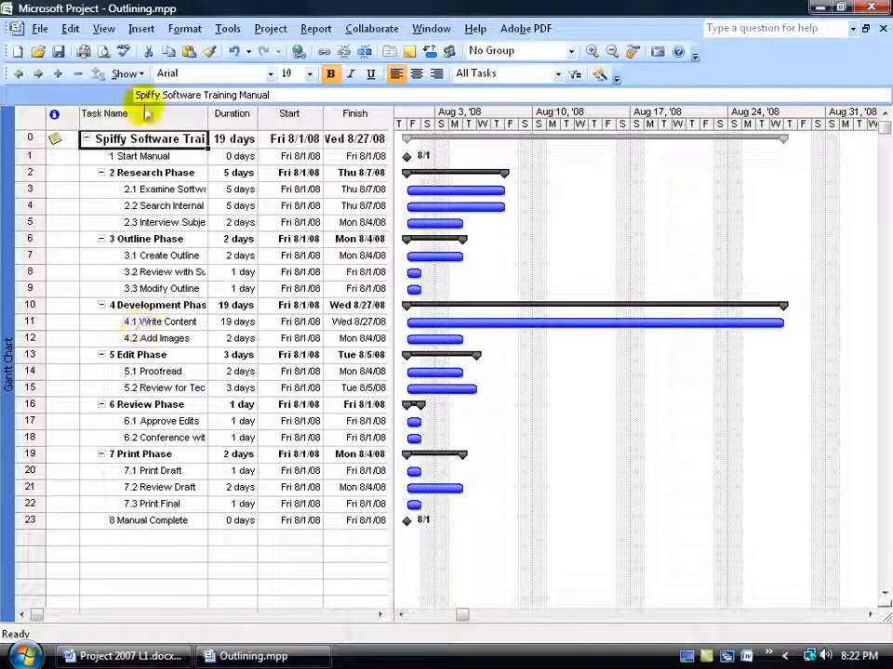
left_click(127, 75)
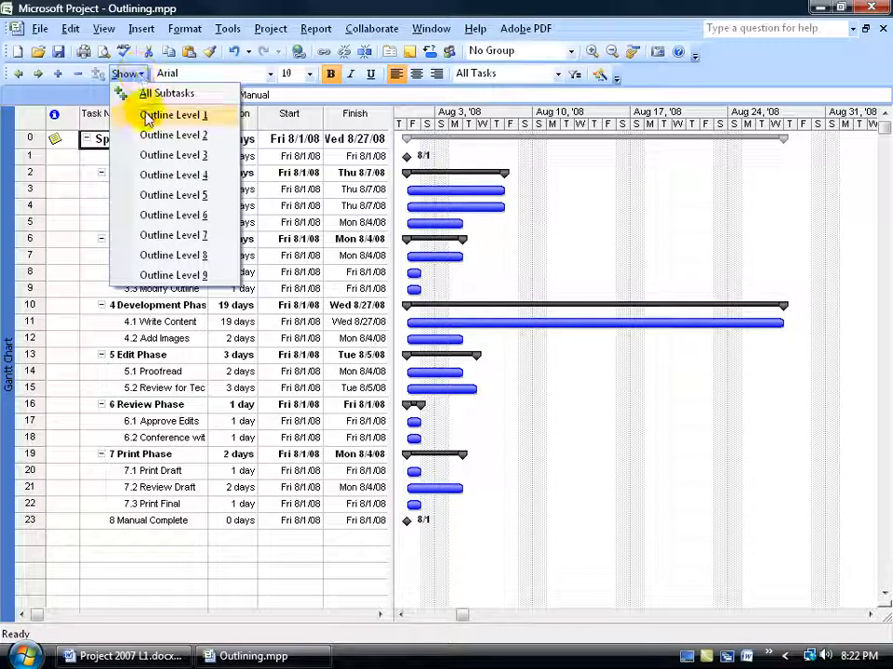
left_click(173, 115)
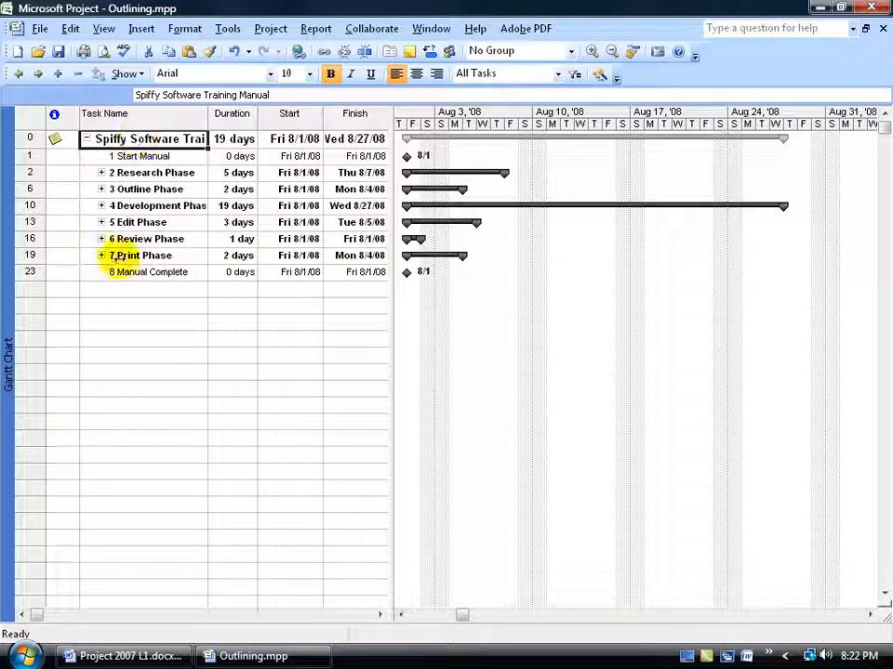